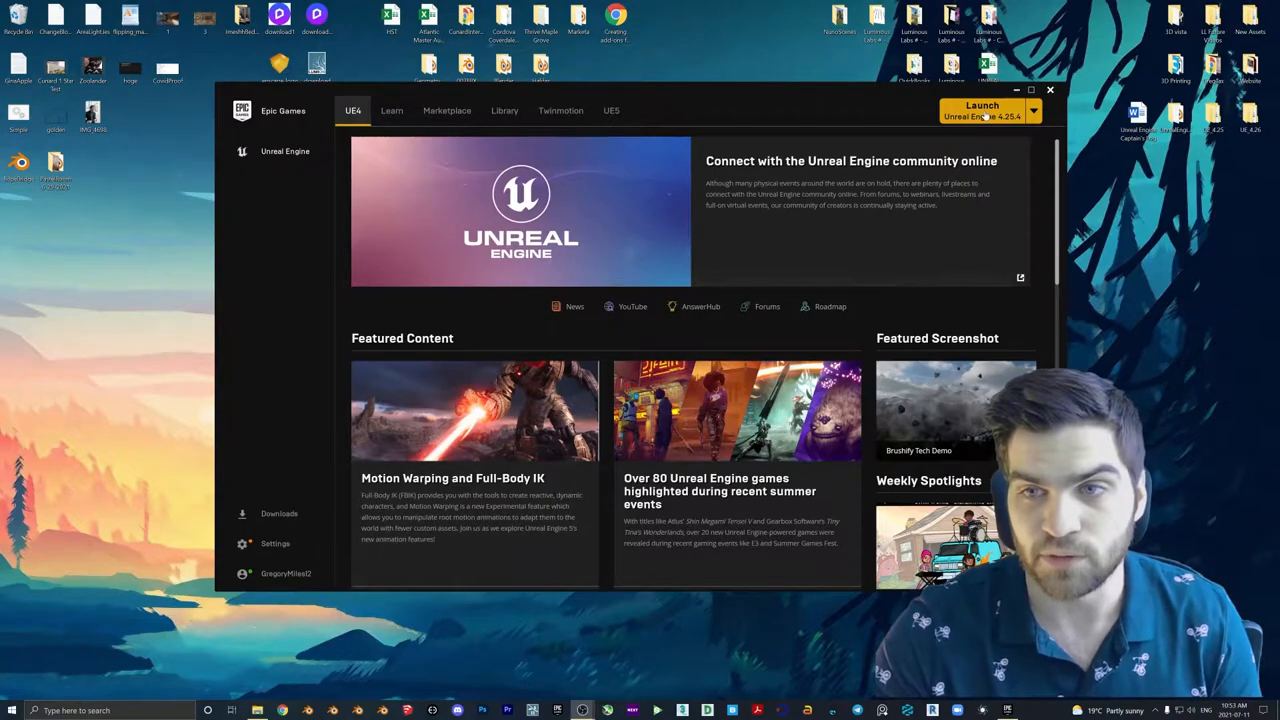
- Launch Unreal Engine 4.25 from the Epic Games Launcher to reach the project browser
click(982, 110)
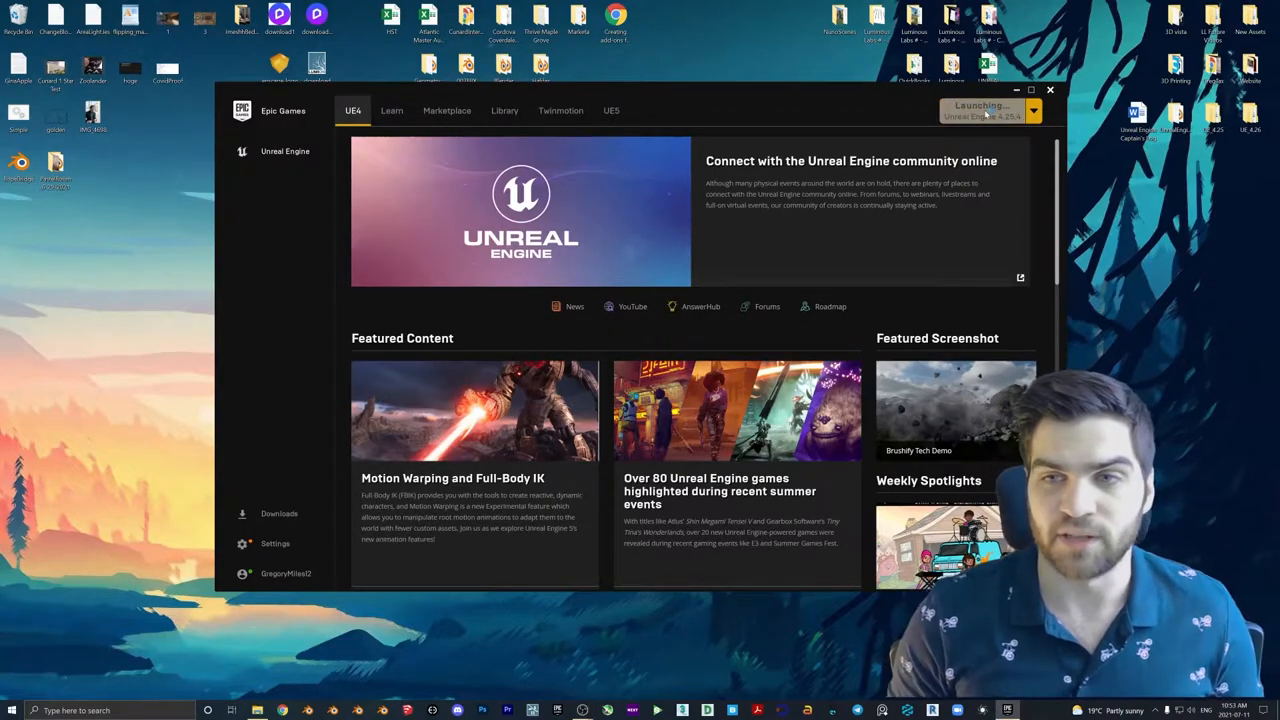
click(982, 110)
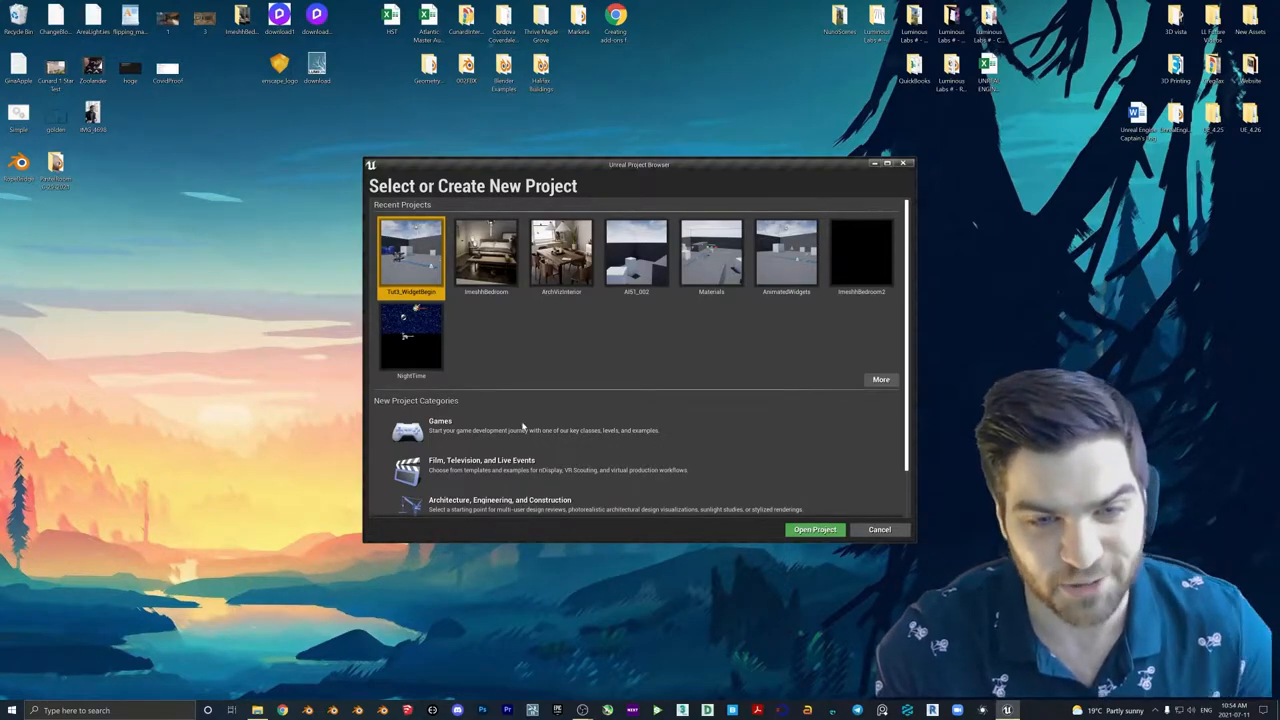
- Create a new Games project from the First Person template and load its starter level
click(440, 424)
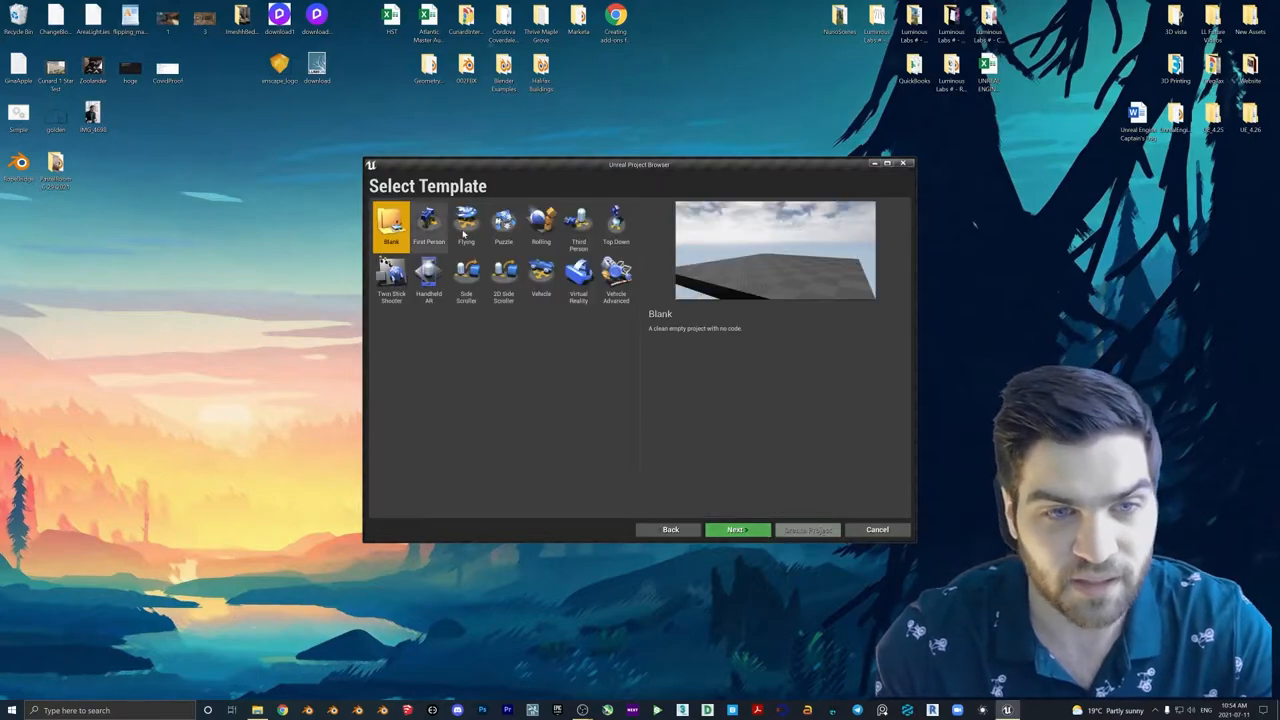
click(736, 528)
text(Tut4_TriggerBoxWidg)
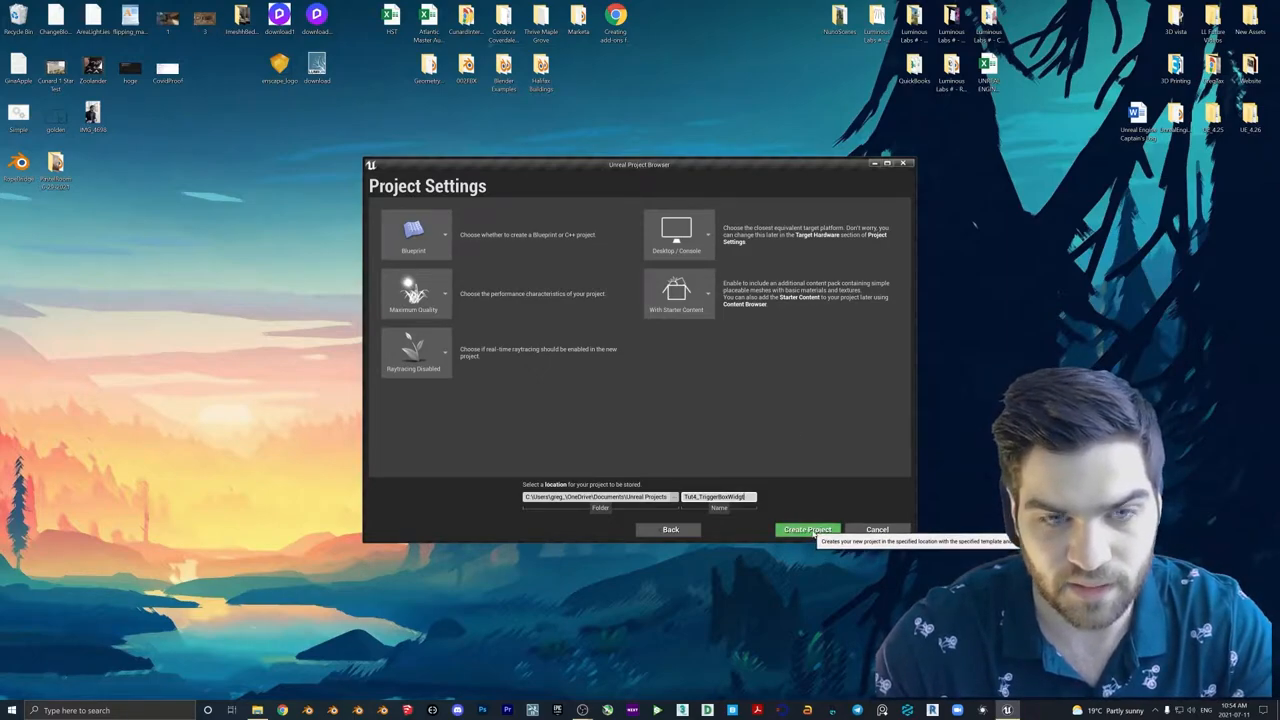
click(808, 528)
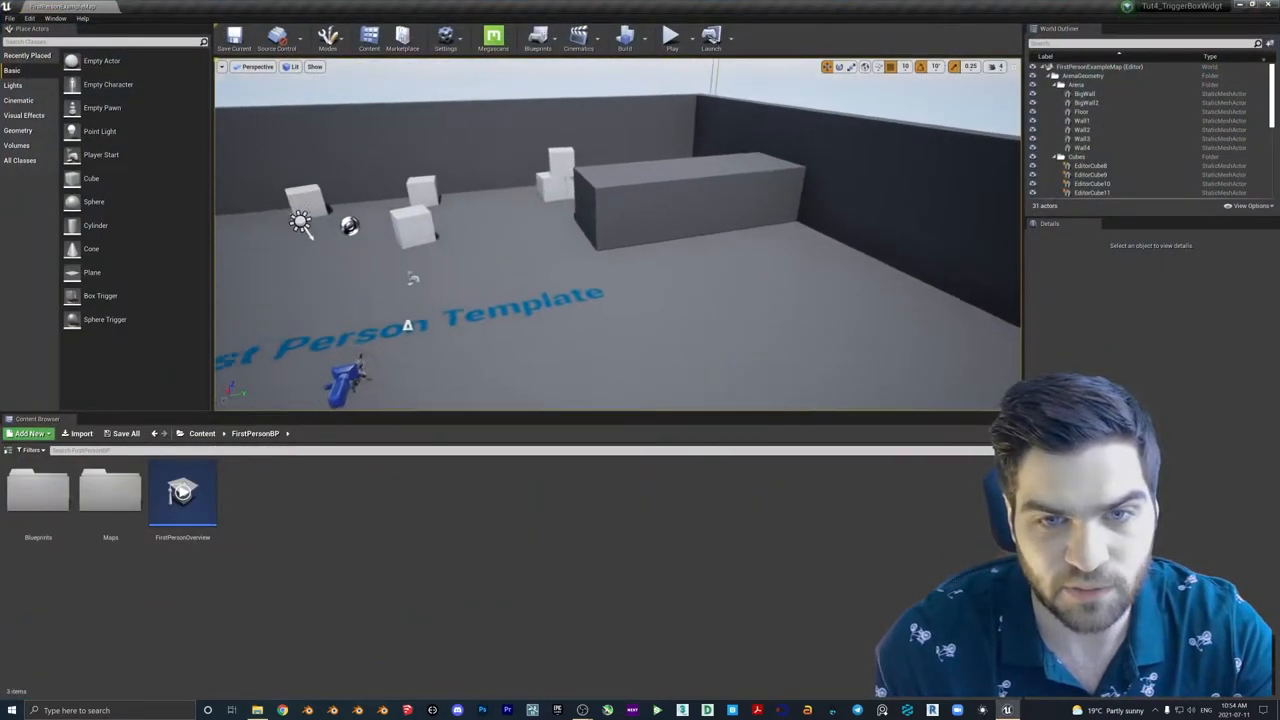
click(684, 36)
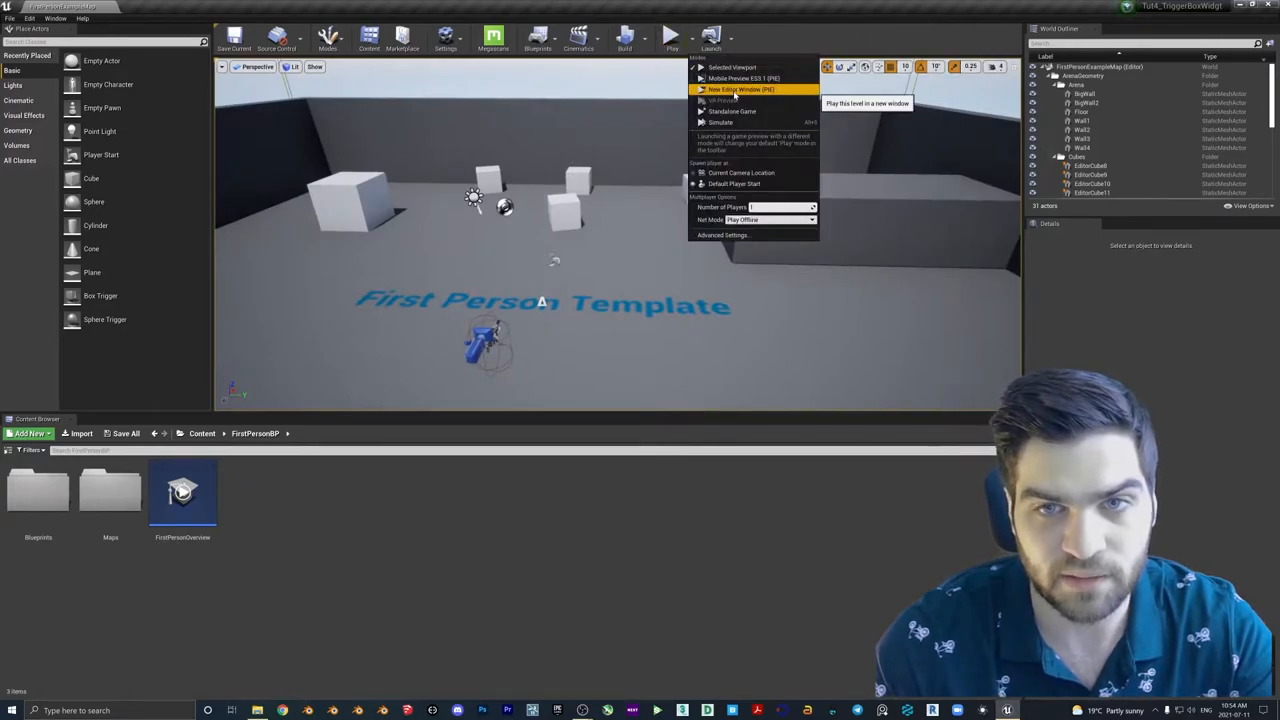
click(732, 112)
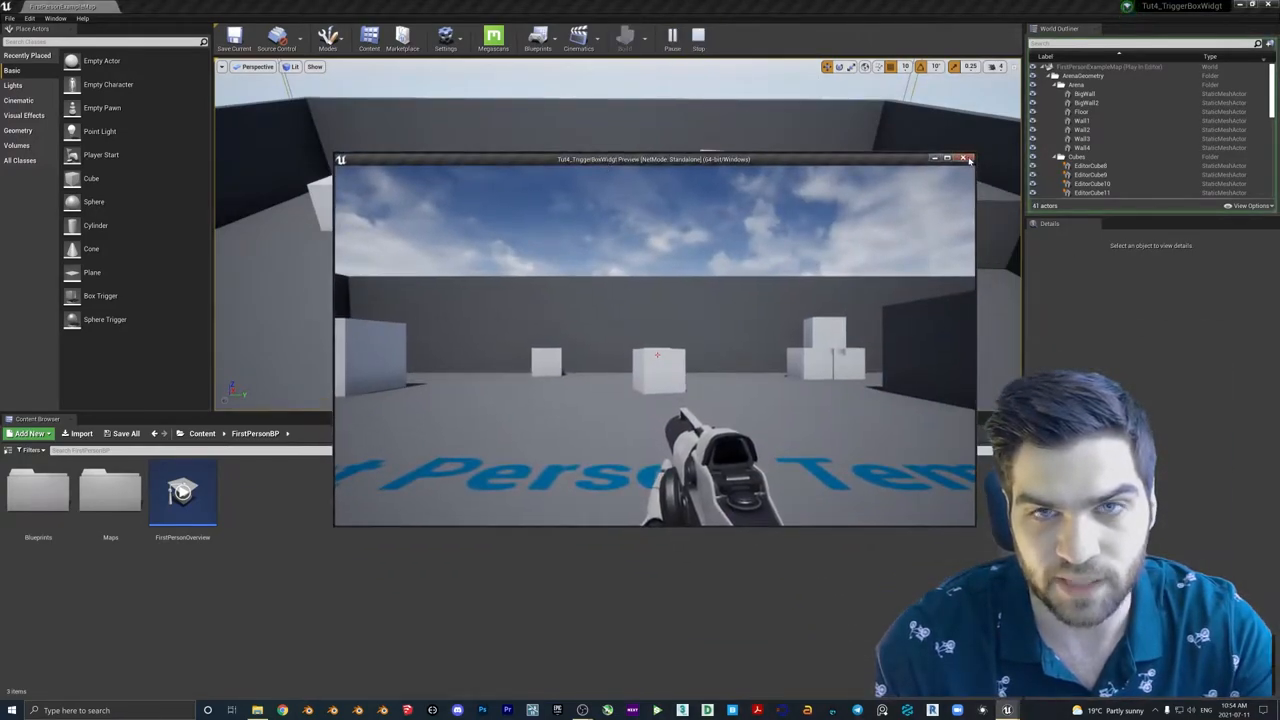
click(968, 160)
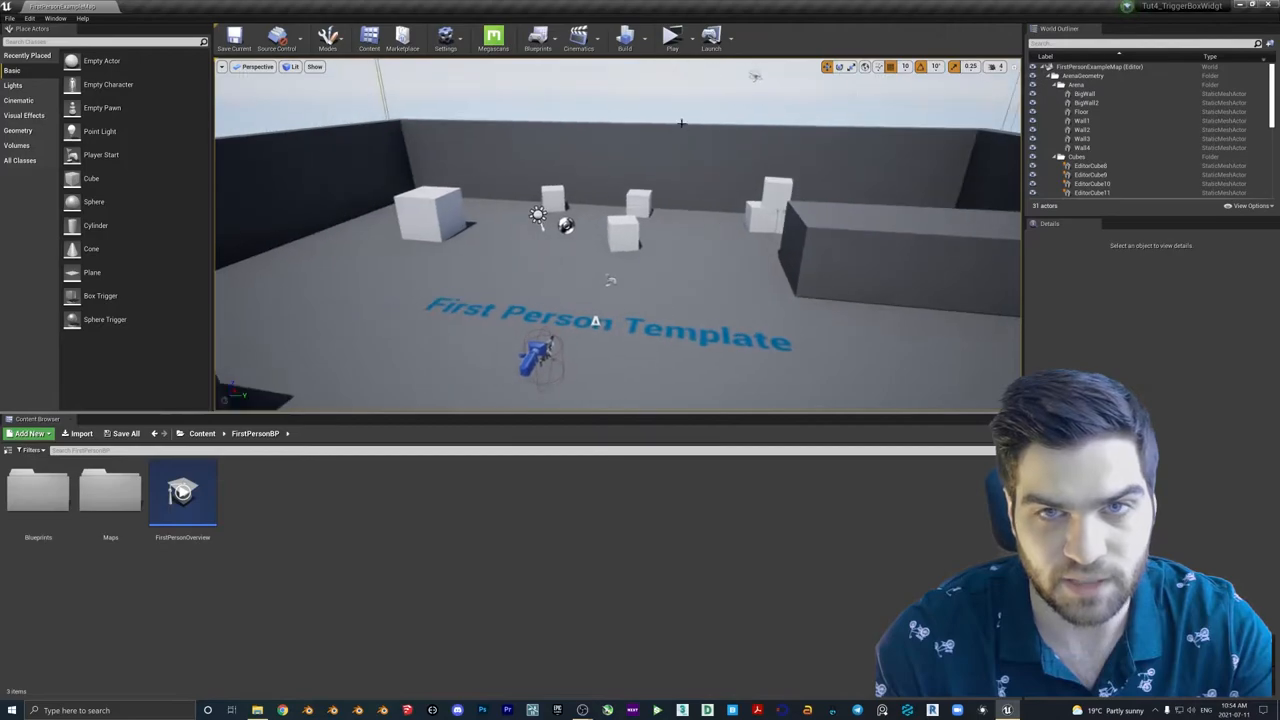
click(672, 36)
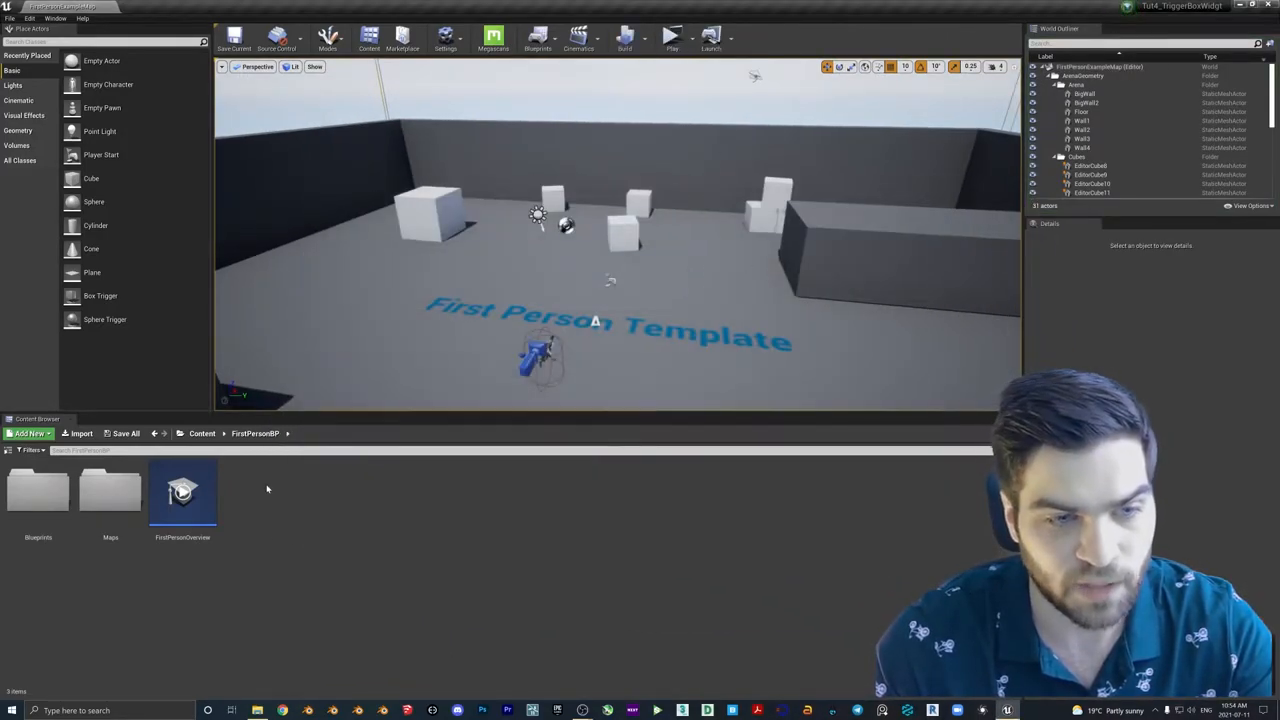
- Add a new Widget Blueprint asset named HelloWorld in the FirstPersonBP content folder
click(30, 432)
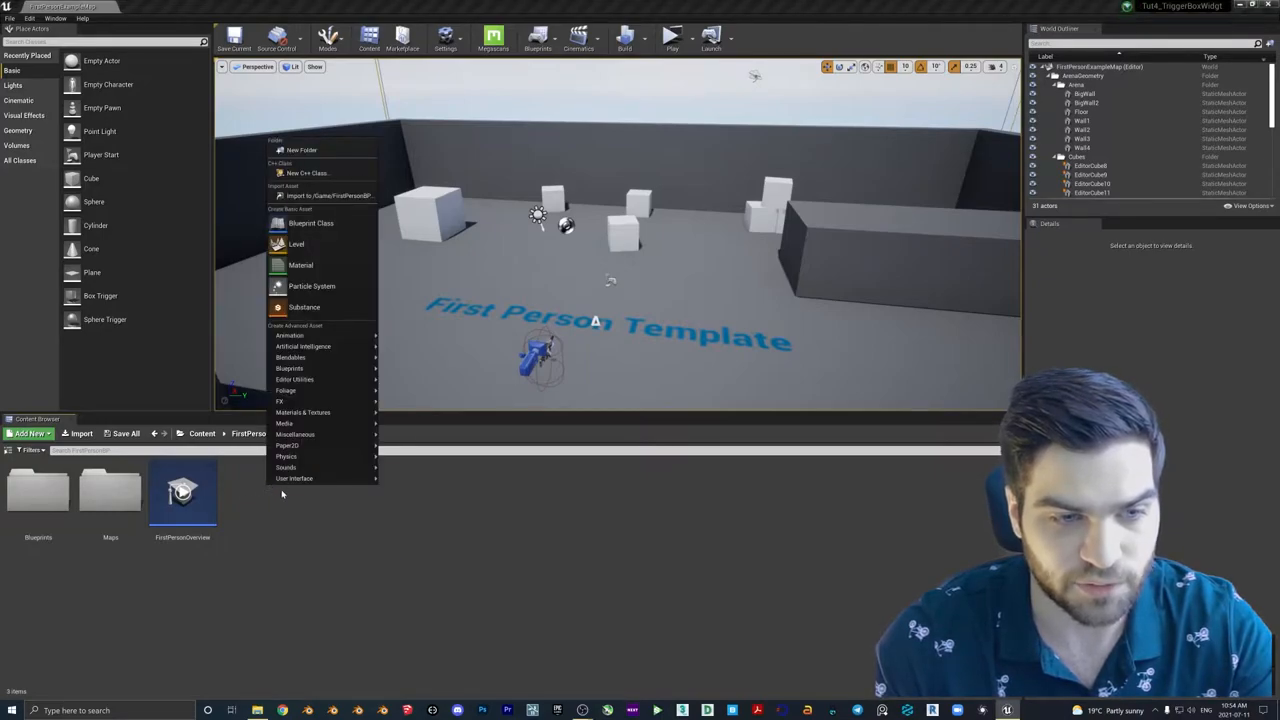
mouse_move(294, 478)
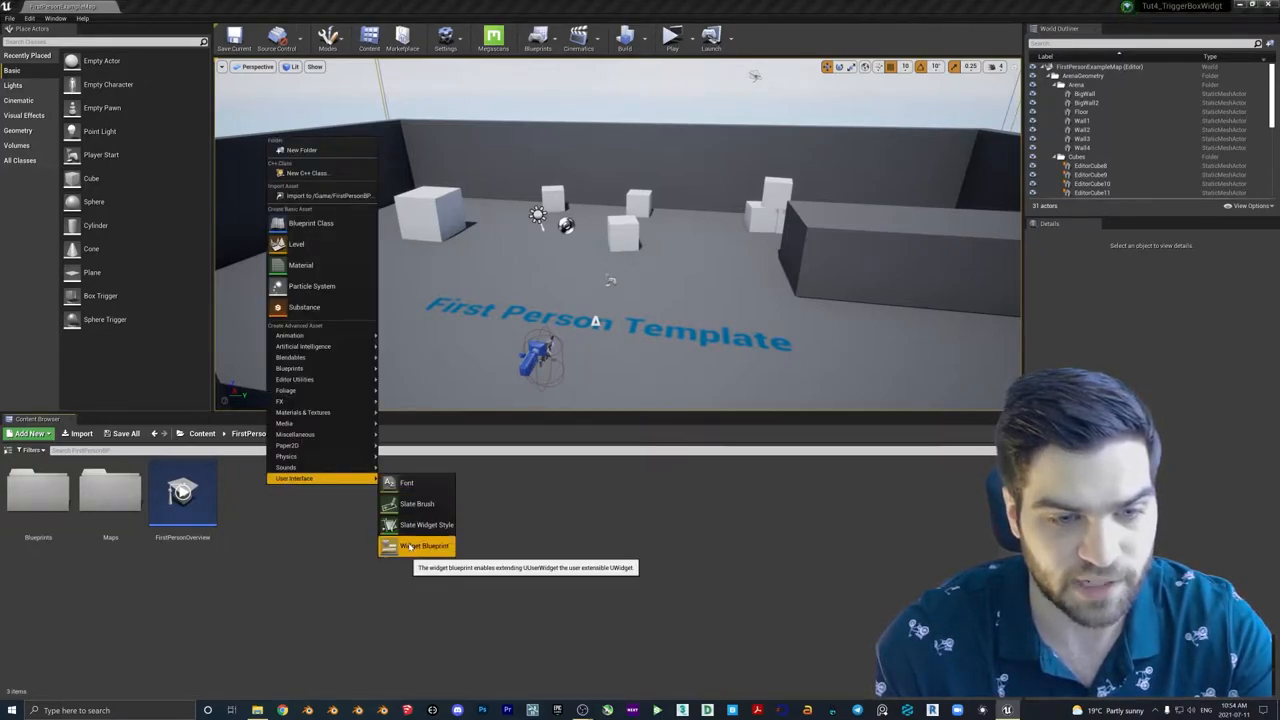
click(424, 544)
text(HelloWorld)
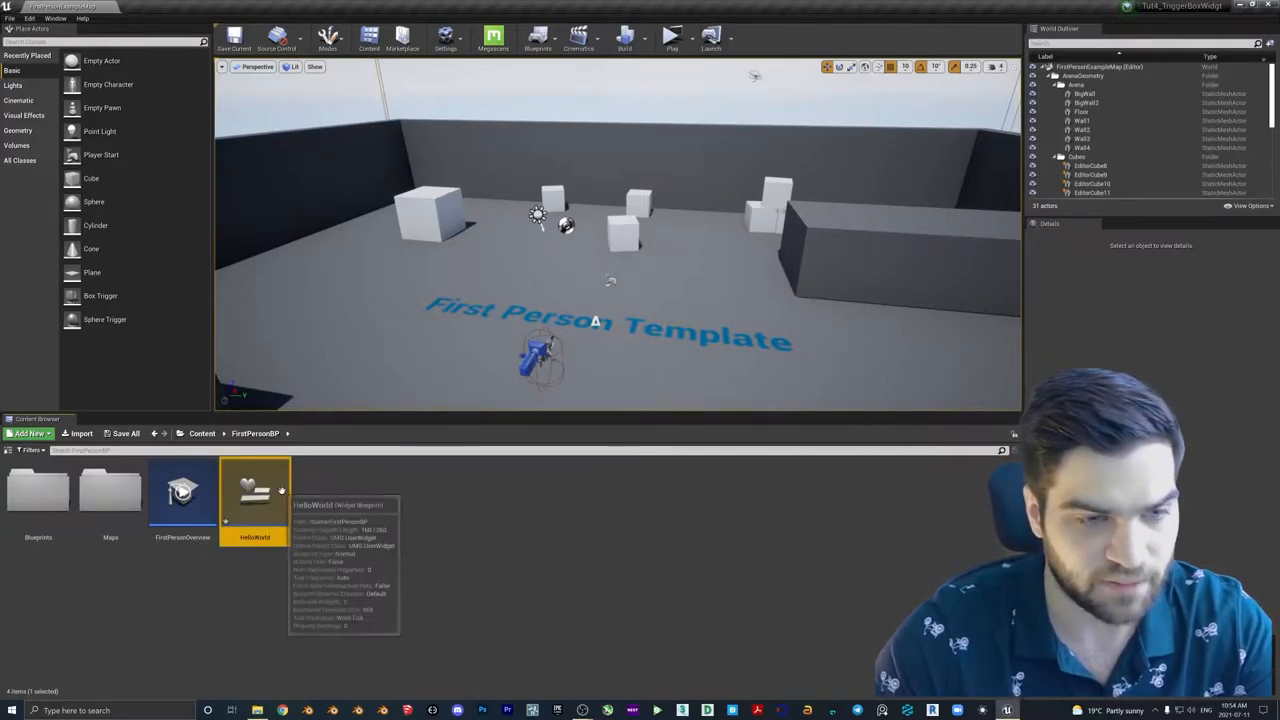
right_click(256, 500)
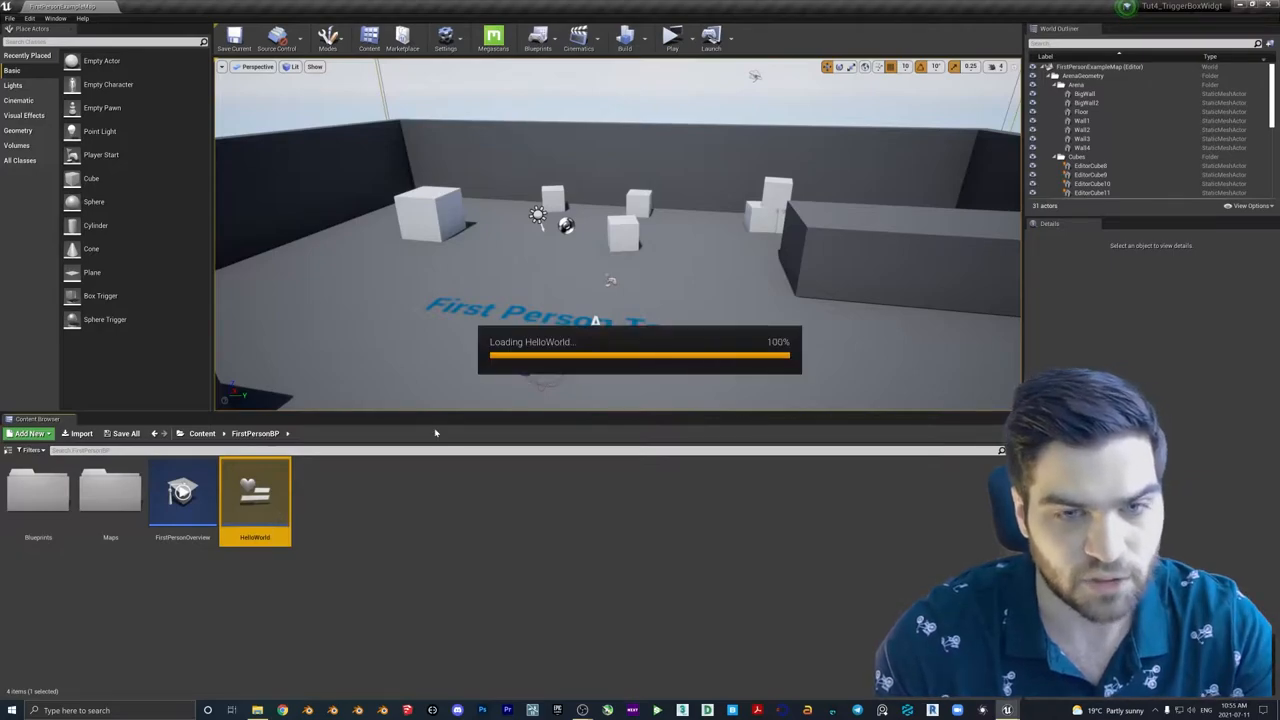
- In the HelloWorld widget, place a centred text block of size 80 reading HelloWorld
double_click(254, 490)
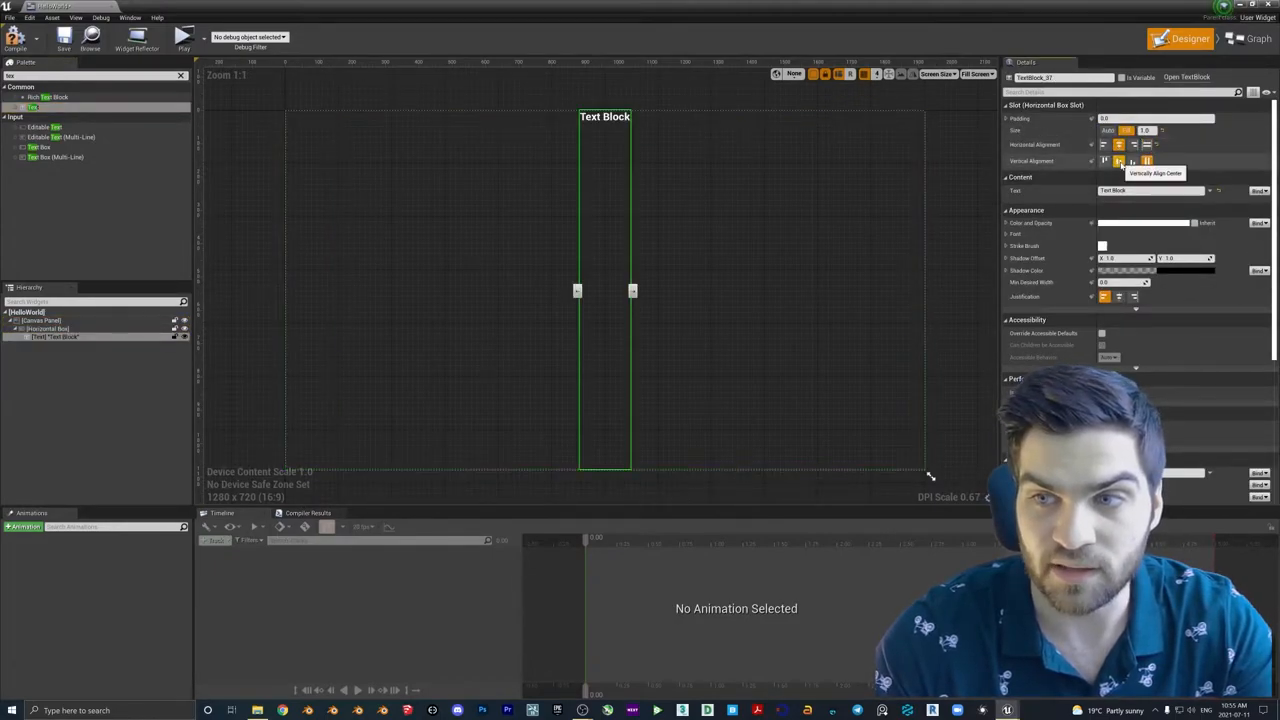
click(1118, 160)
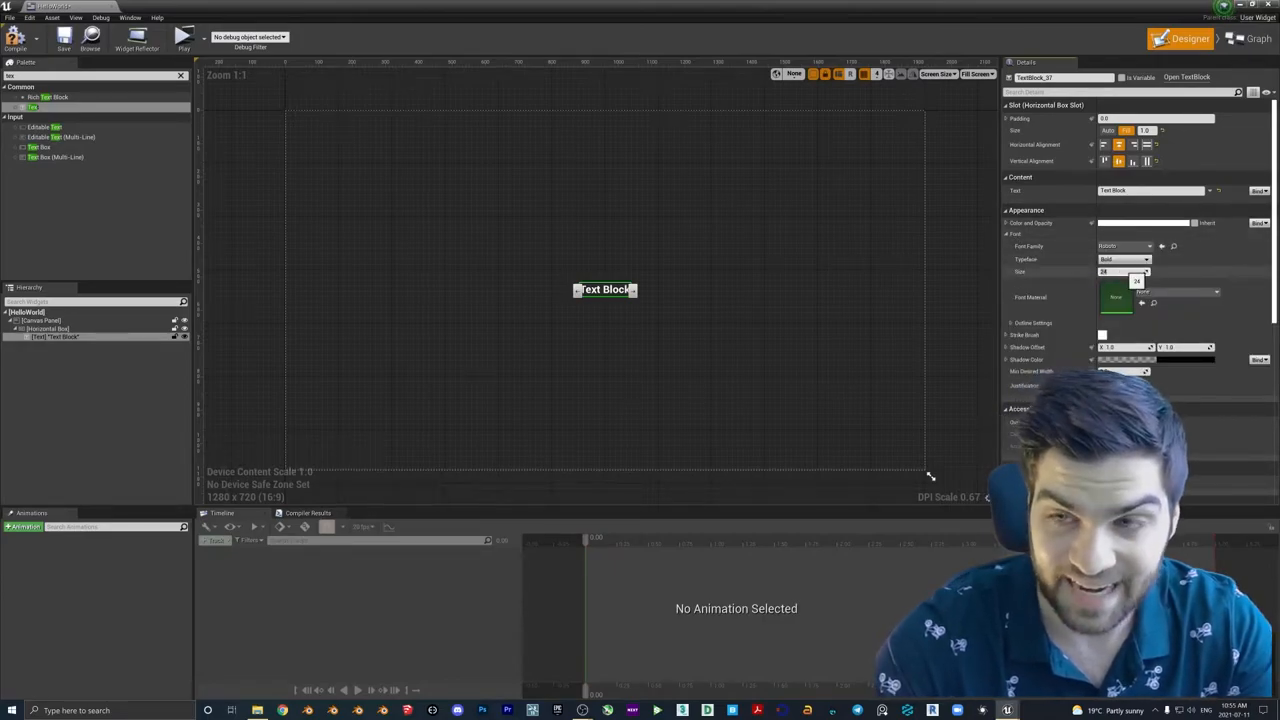
text(80)
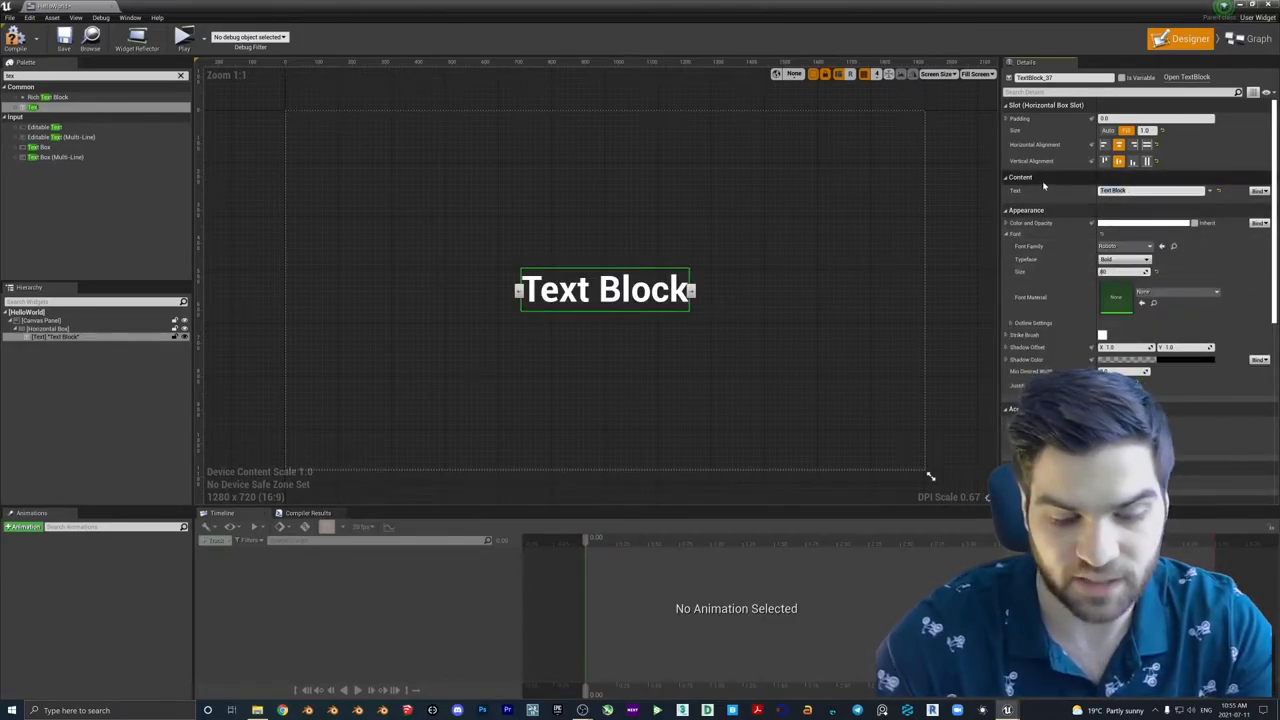
text(HelloWorld)
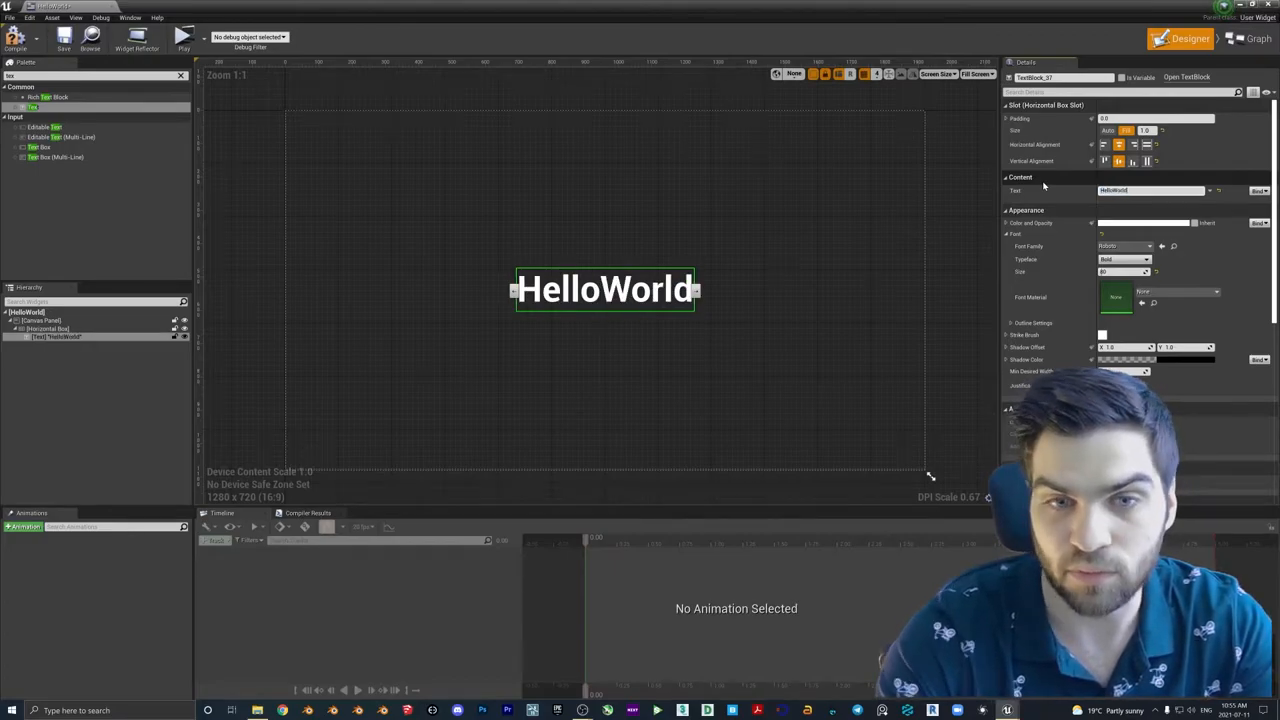
click(1150, 190)
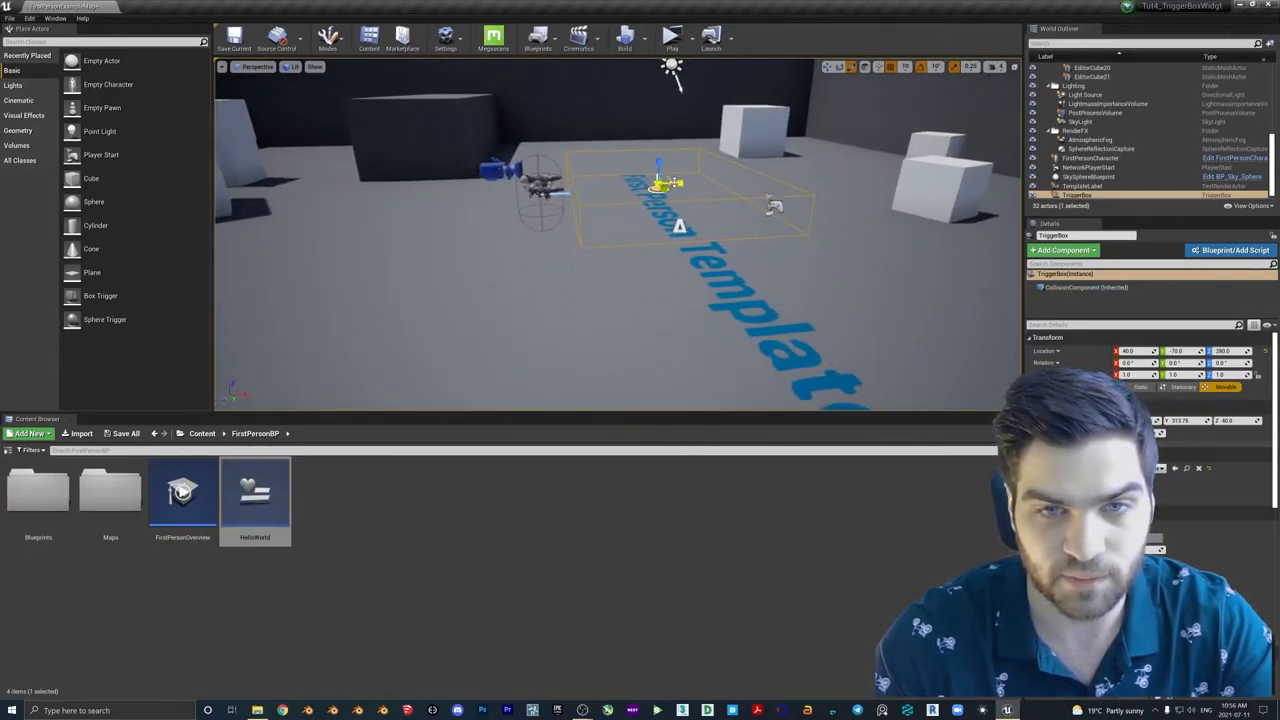
- Resize the trigger box into a larger volume over the floor near the Template lettering
drag(656, 184, 678, 182)
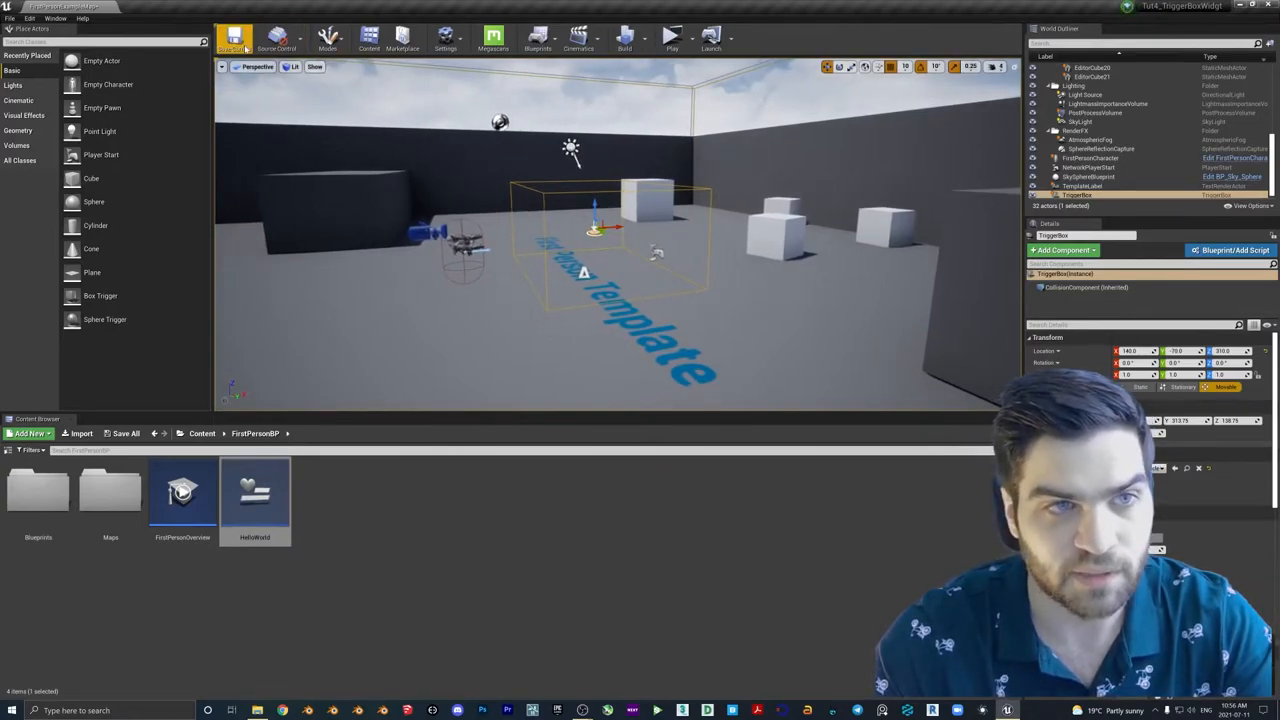
click(254, 496)
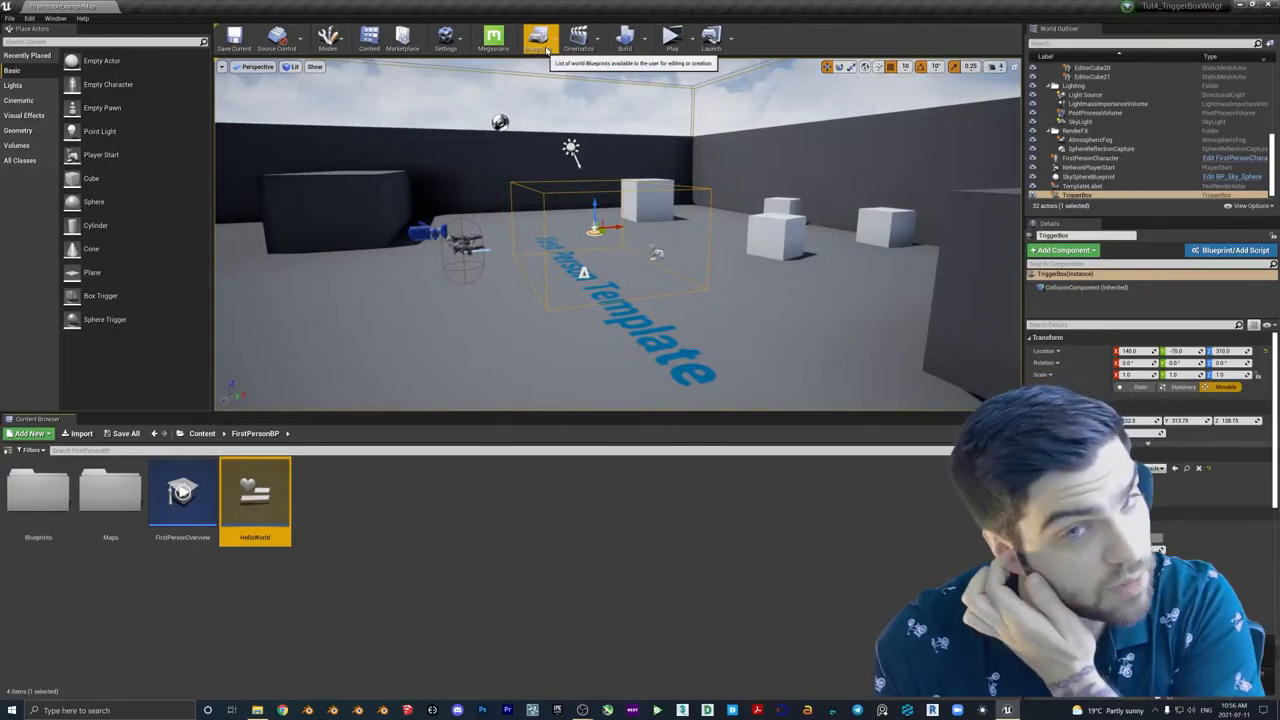
- In the level blueprint, add an OnActorBeginOverlap event node for the trigger box
click(540, 40)
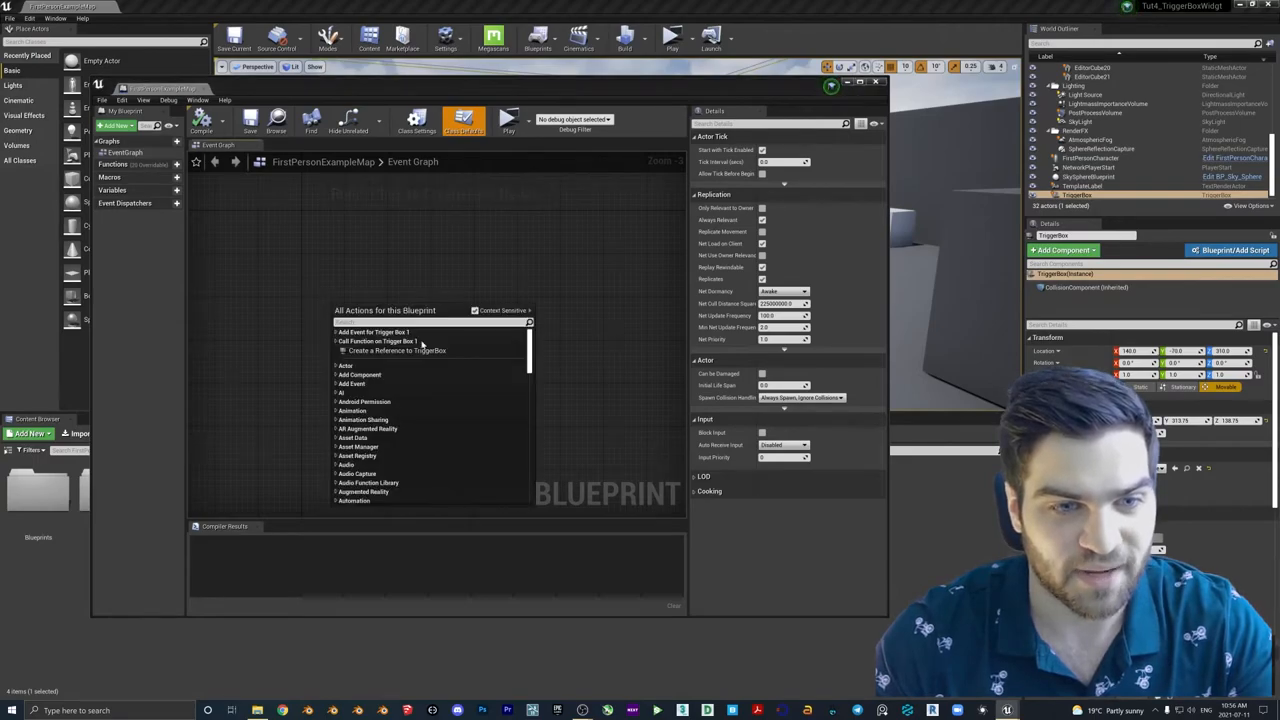
mouse_move(396, 350)
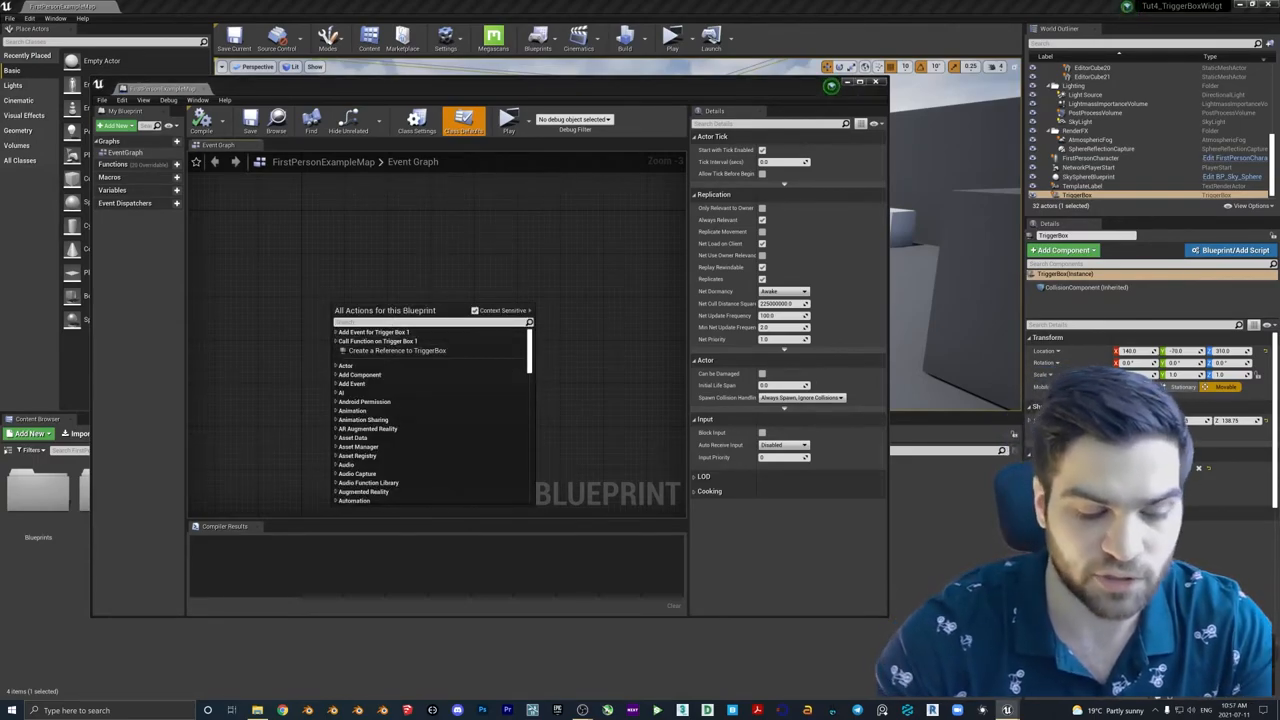
text(add)
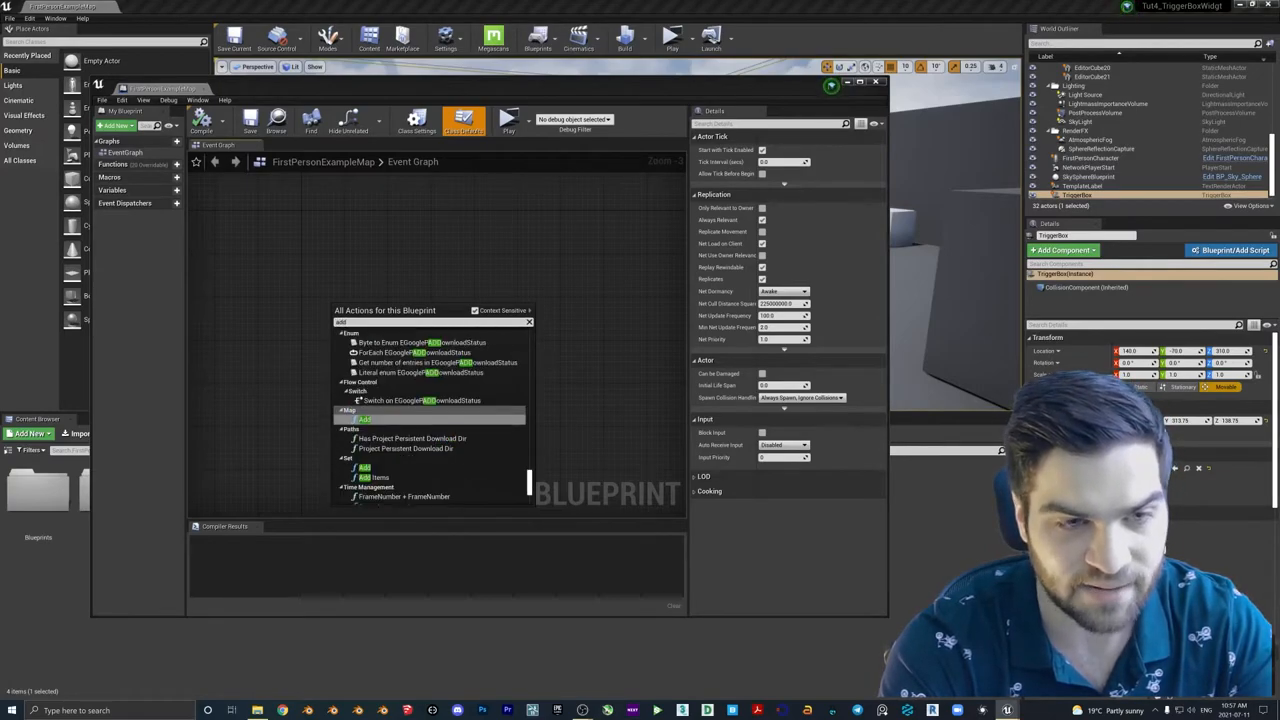
text(add on actor overl)
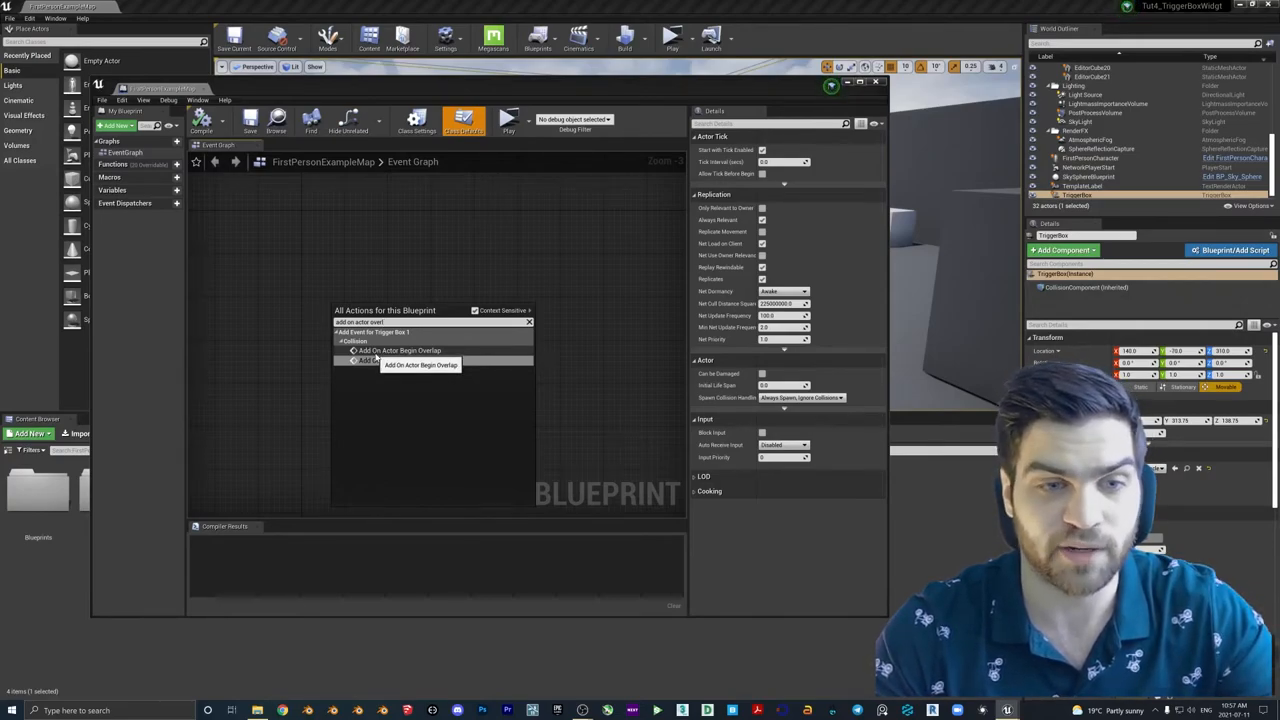
click(398, 350)
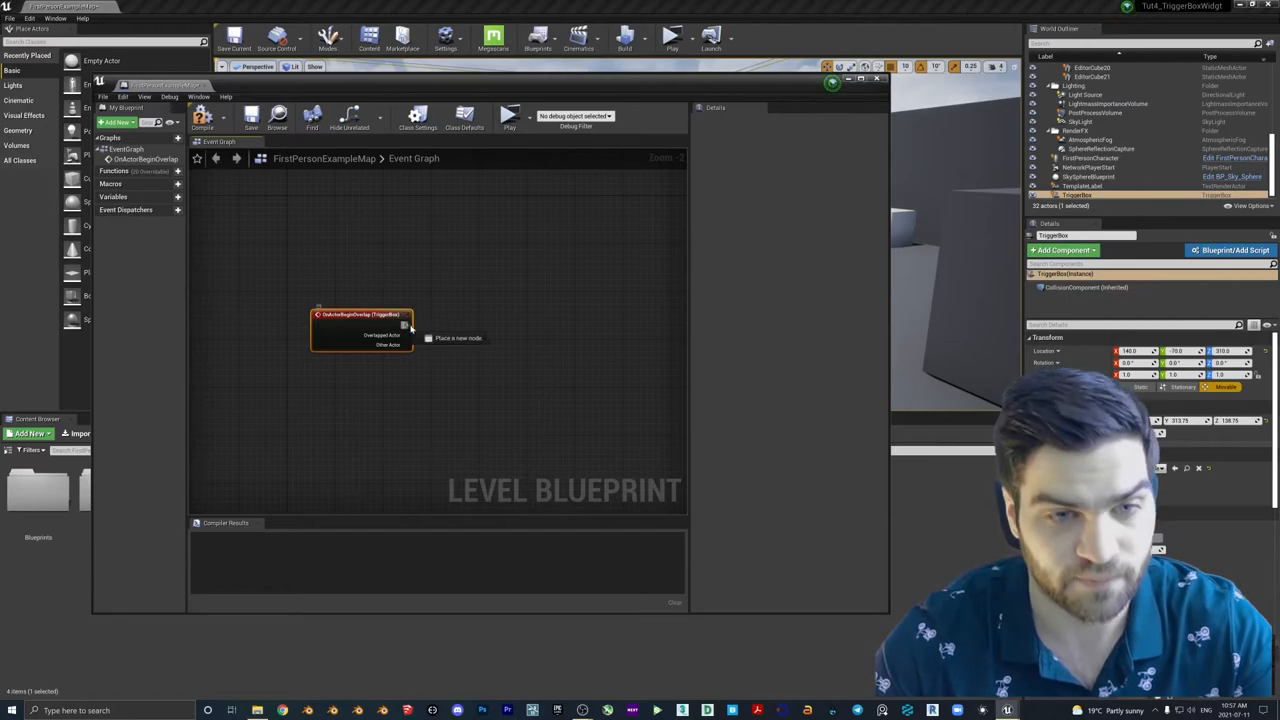
- From the overlap event, create a widget and promote its return value to a variable
drag(408, 324, 464, 310)
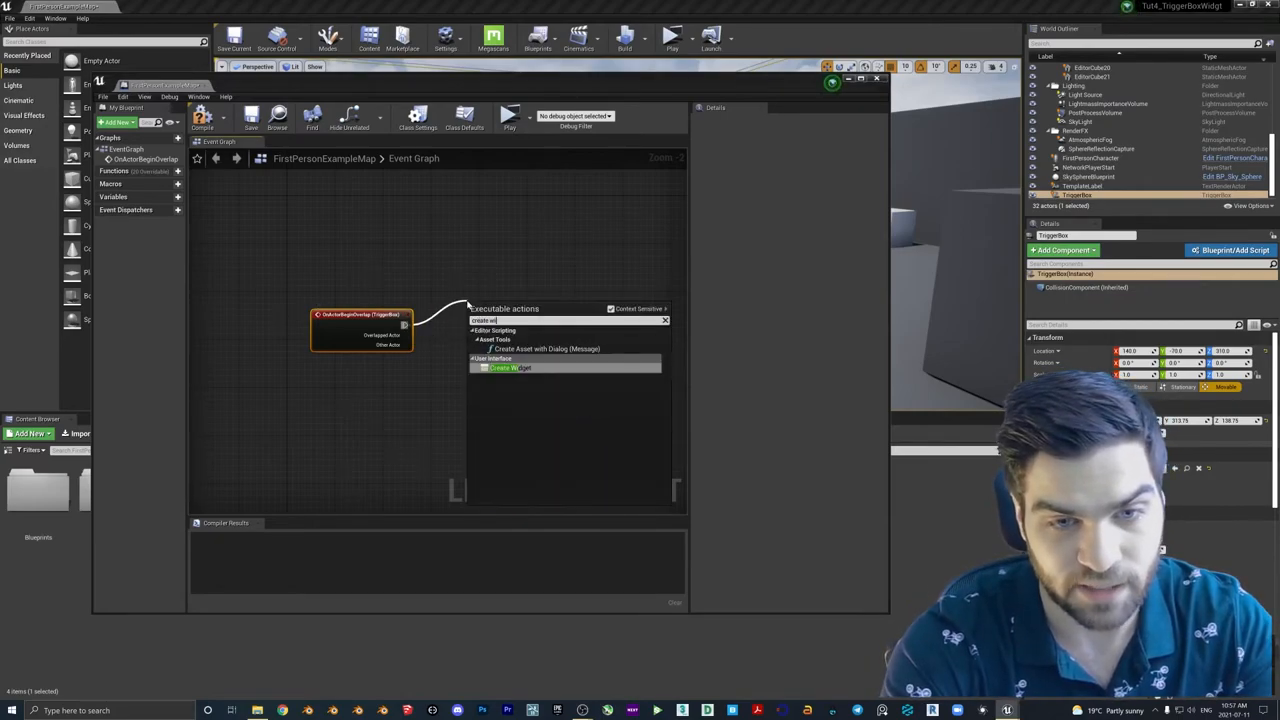
click(510, 368)
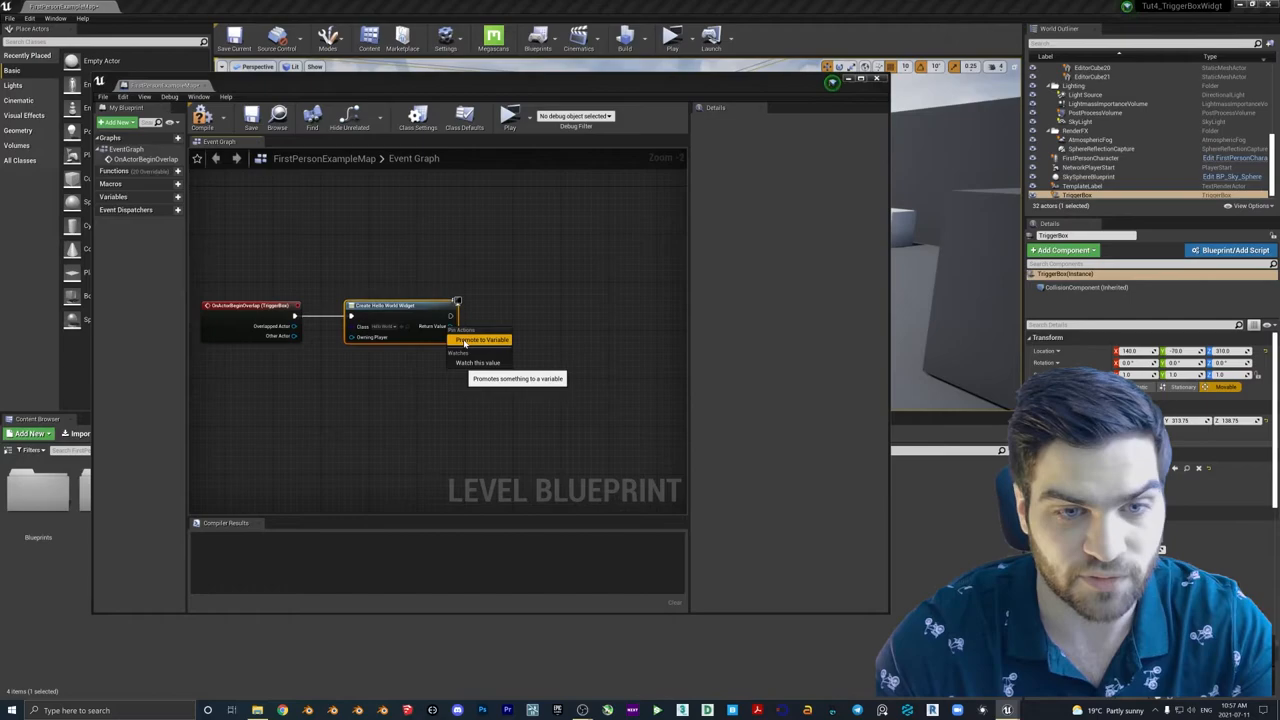
click(482, 340)
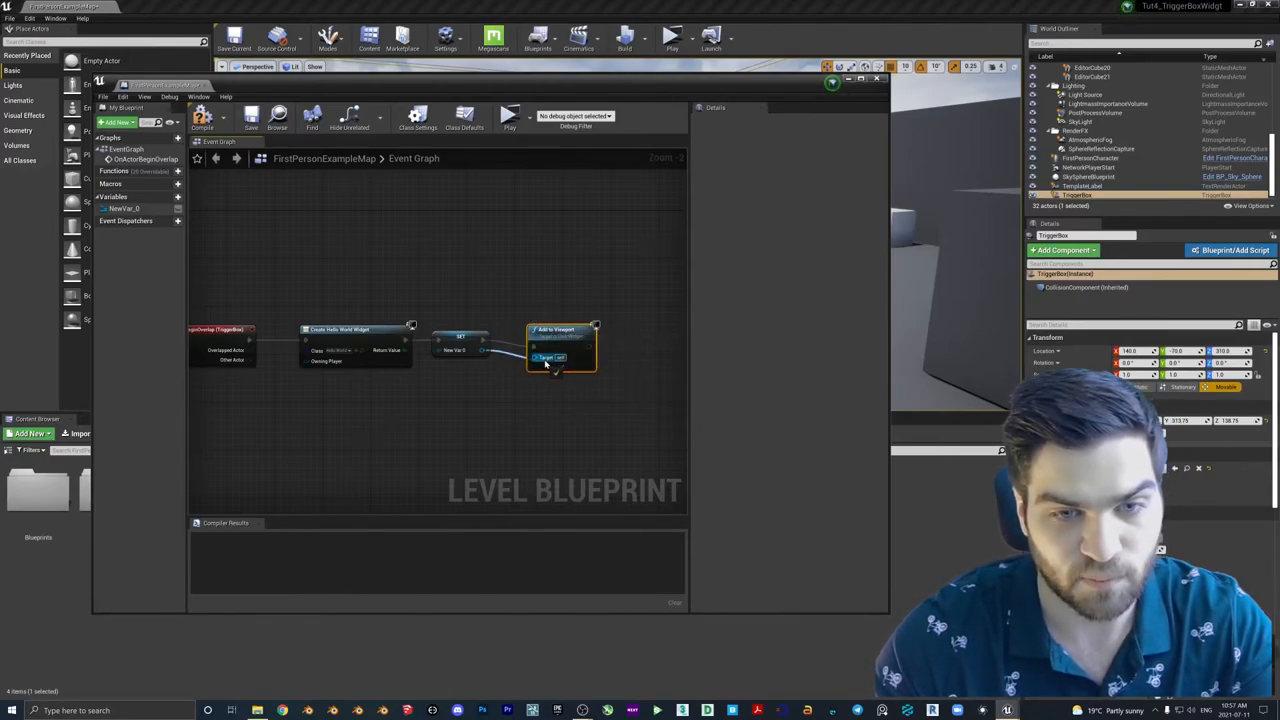
- Set the widget class to HelloWorld, compile the level blueprint, and play the level
click(202, 116)
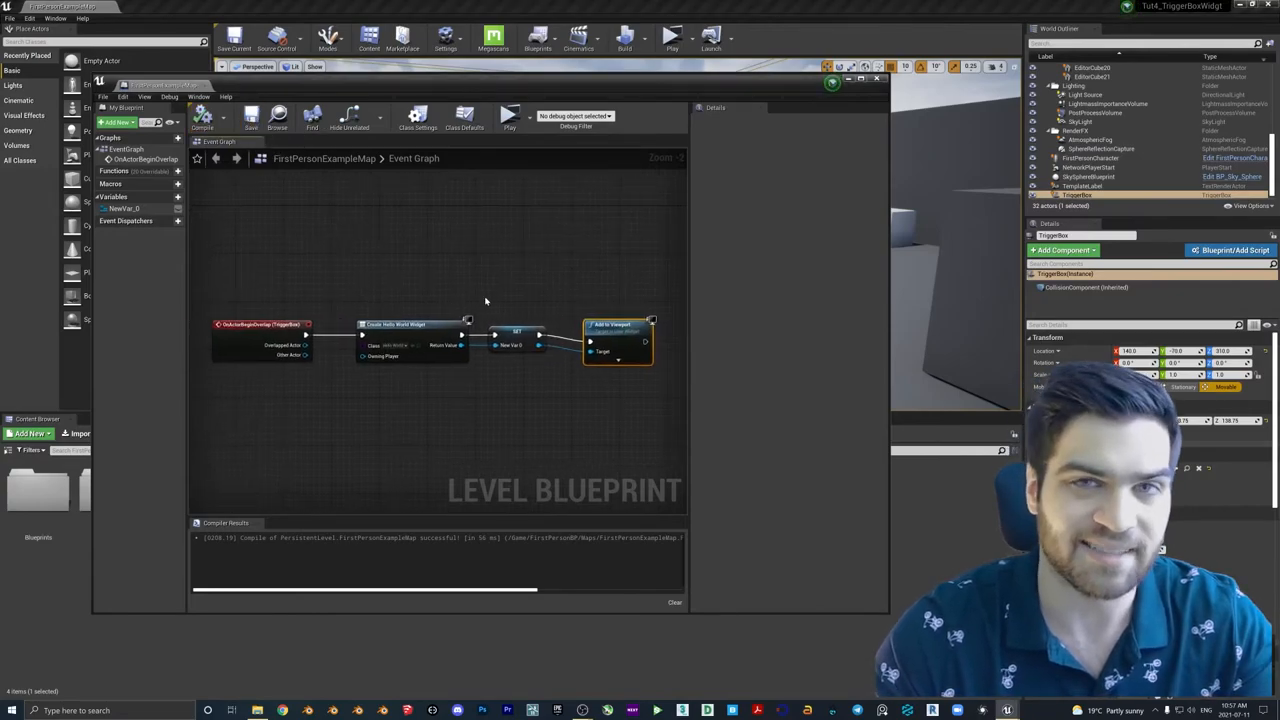
mouse_move(400, 344)
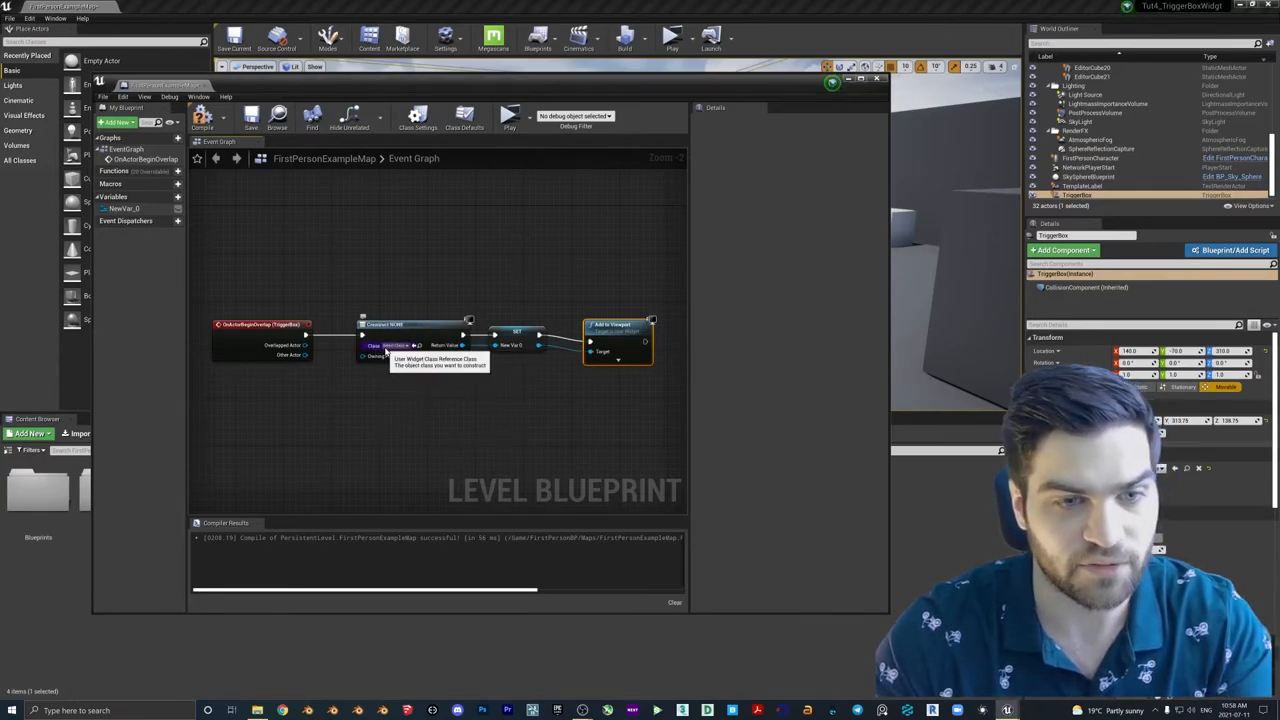
click(202, 116)
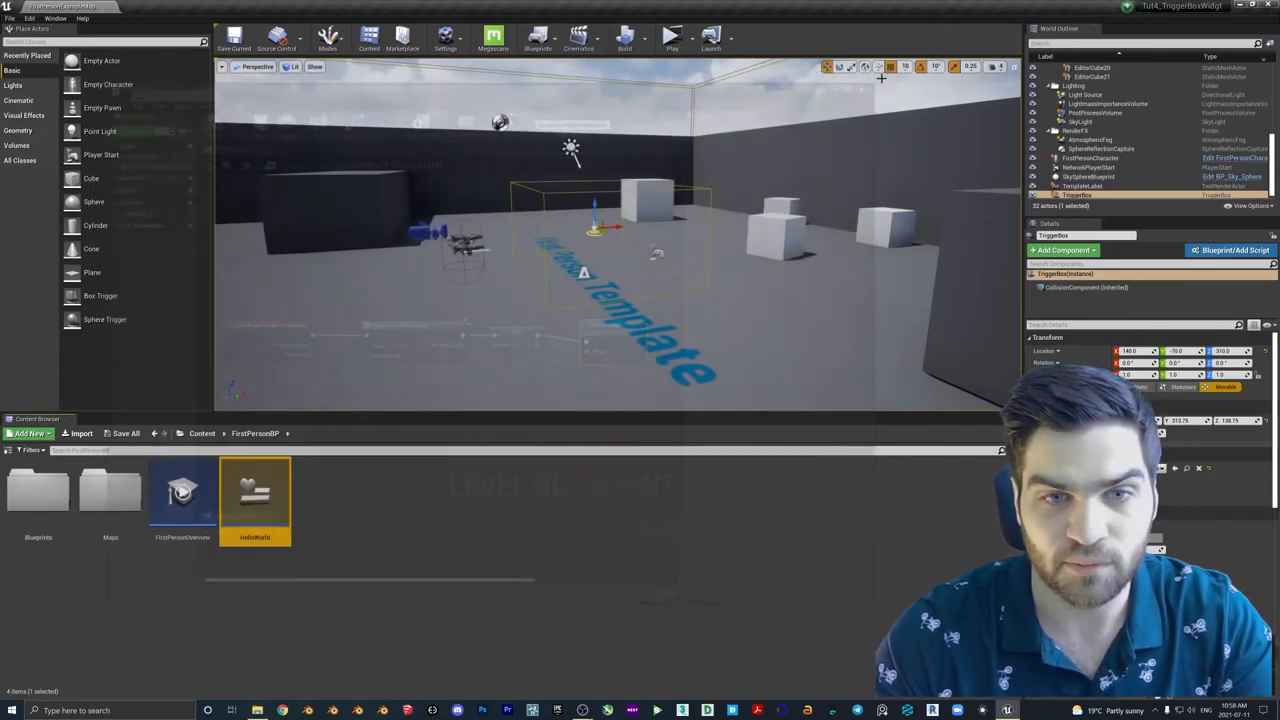
click(670, 36)
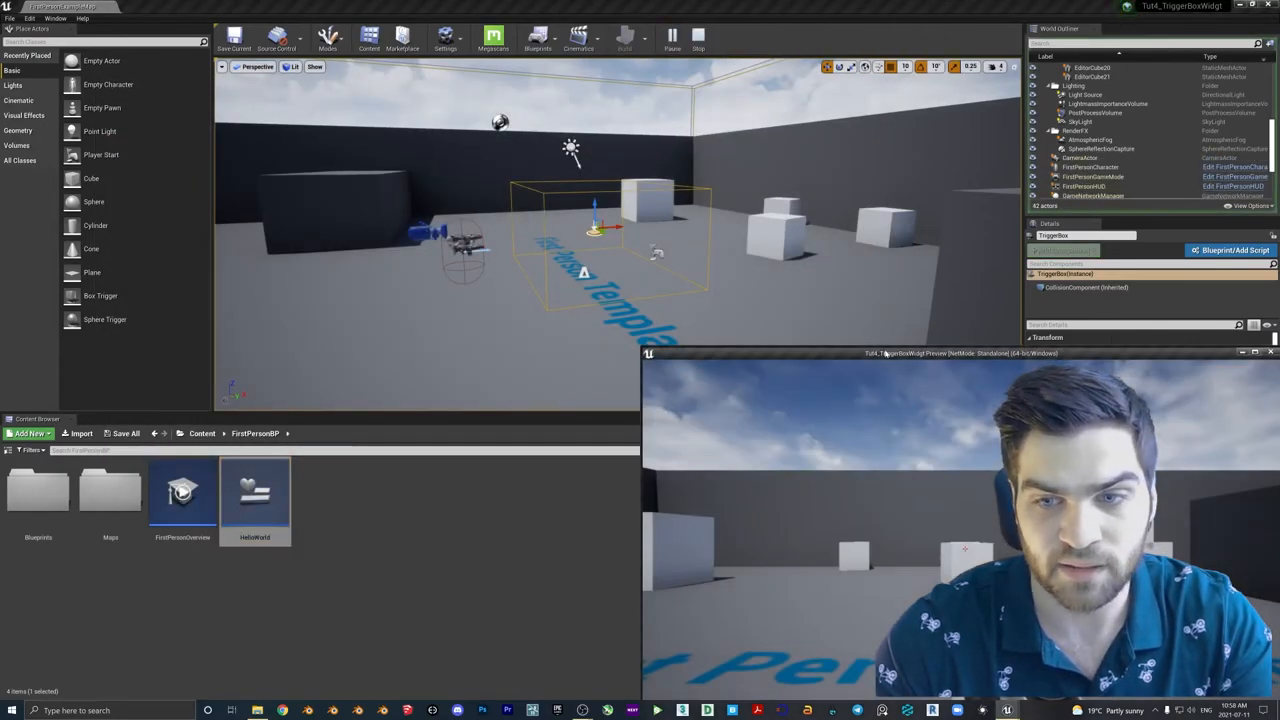